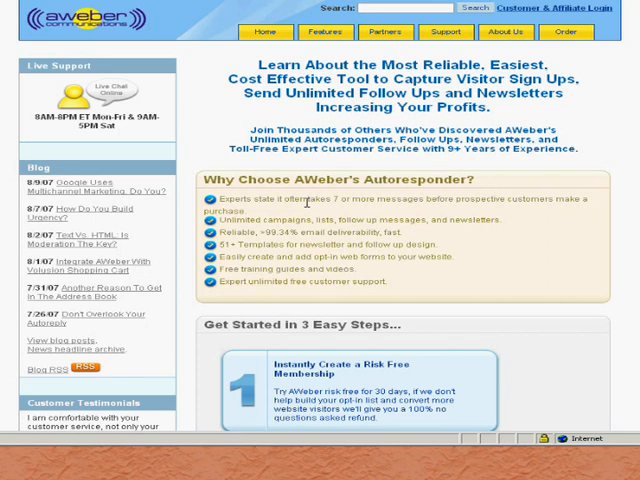
pyautogui.moveTo(308, 204)
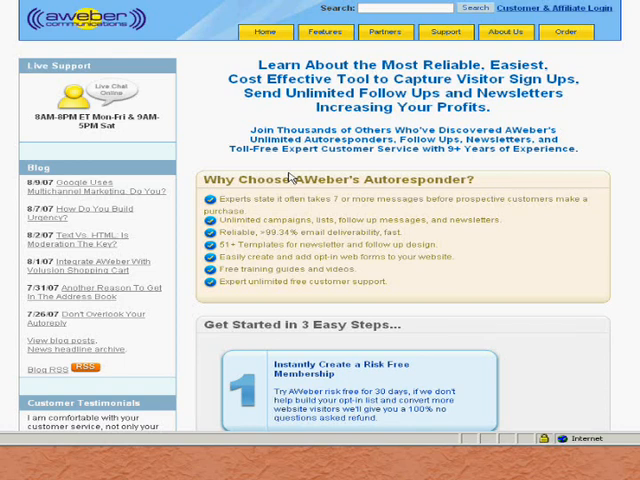
pyautogui.moveTo(284, 210)
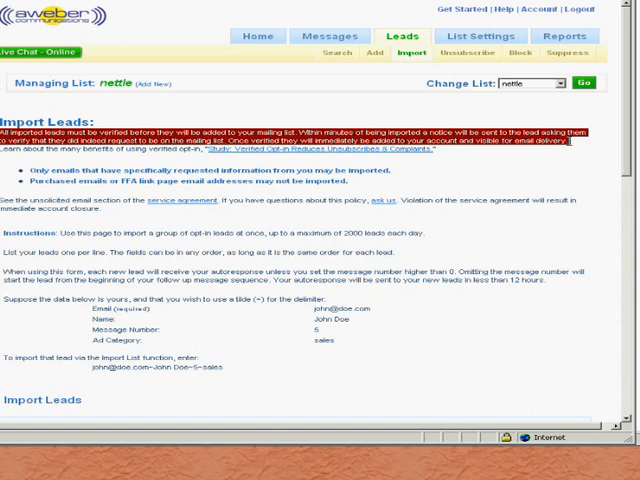
pyautogui.moveTo(380, 188)
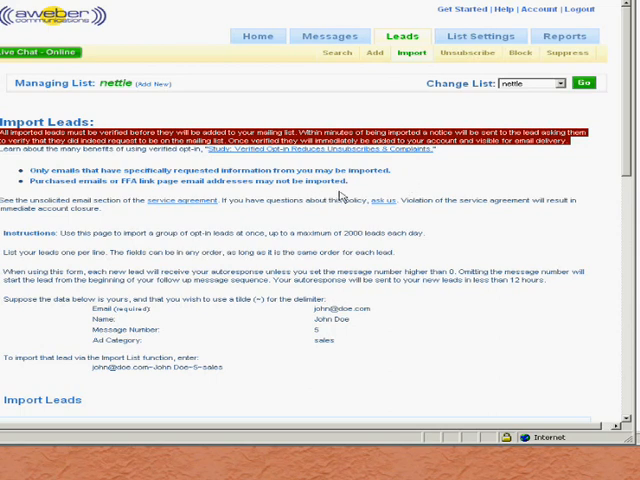
# Move past the Import Leads form to the Verified Opt-in confirmation message settings
pyautogui.scroll(-3)
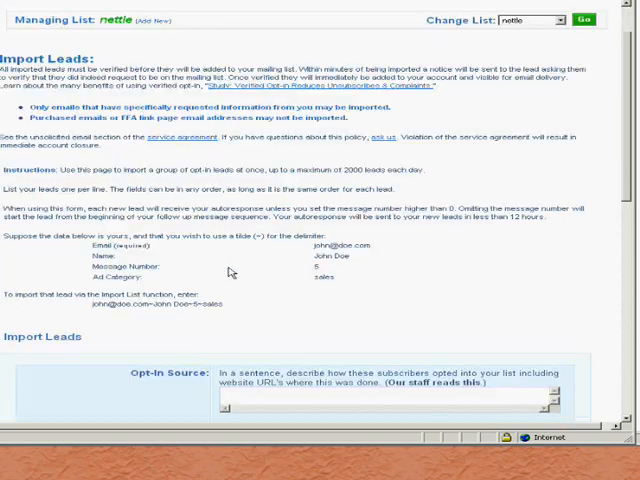
pyautogui.scroll(-3)
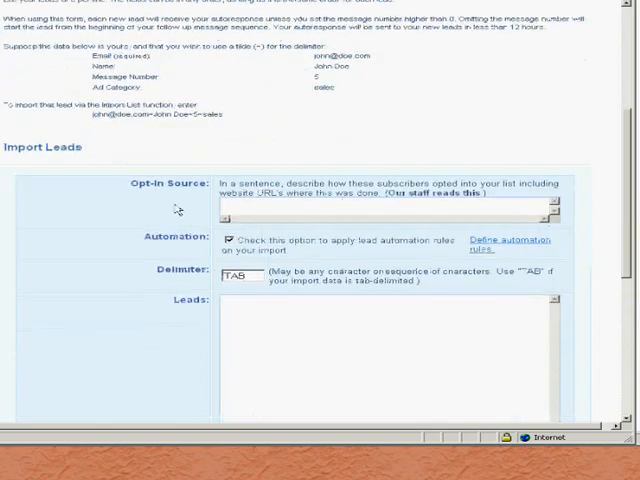
pyautogui.scroll(-3)
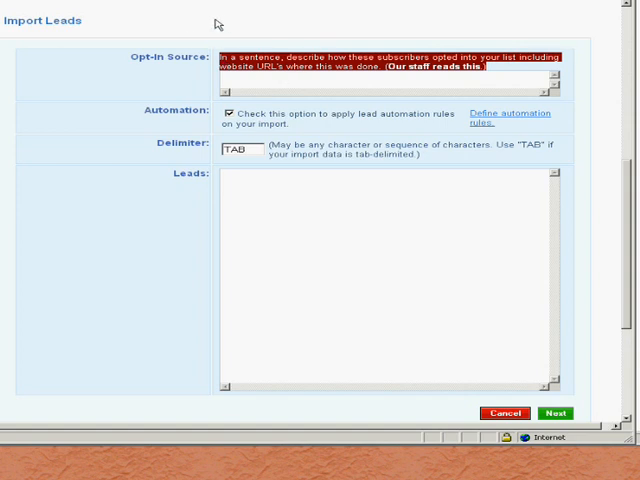
pyautogui.moveTo(204, 22)
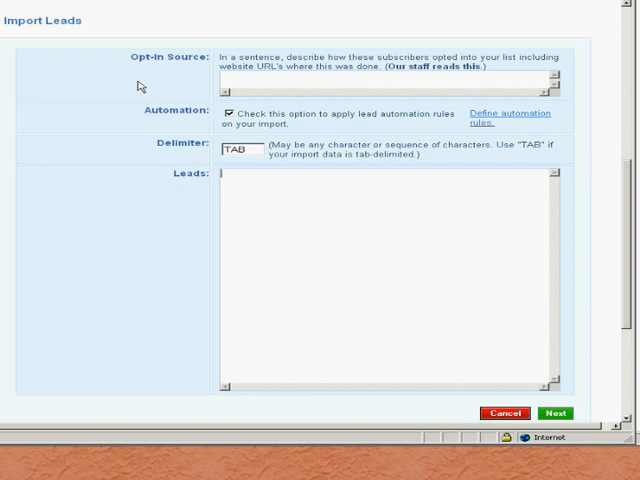
pyautogui.moveTo(170, 220)
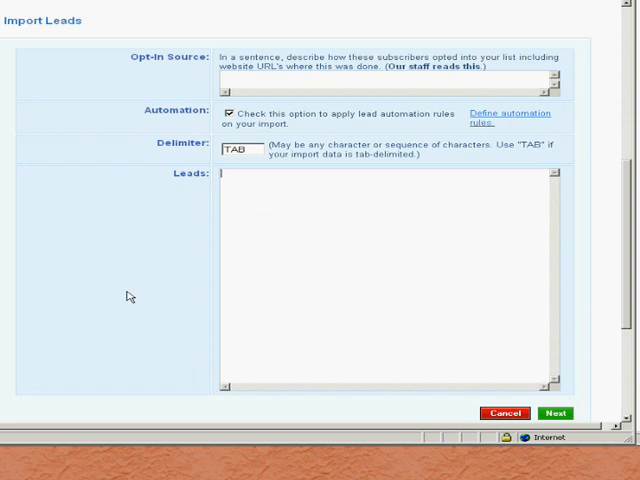
pyautogui.moveTo(148, 284)
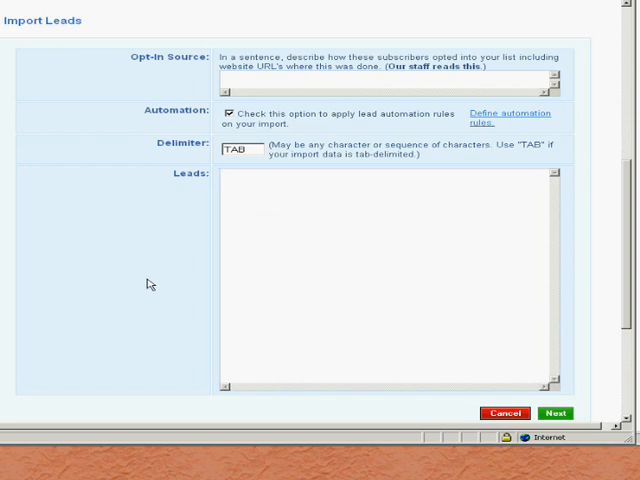
pyautogui.scroll(-3)
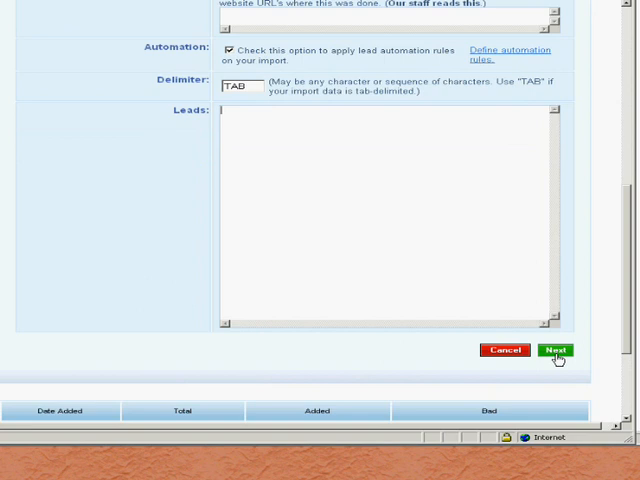
pyautogui.moveTo(138, 212)
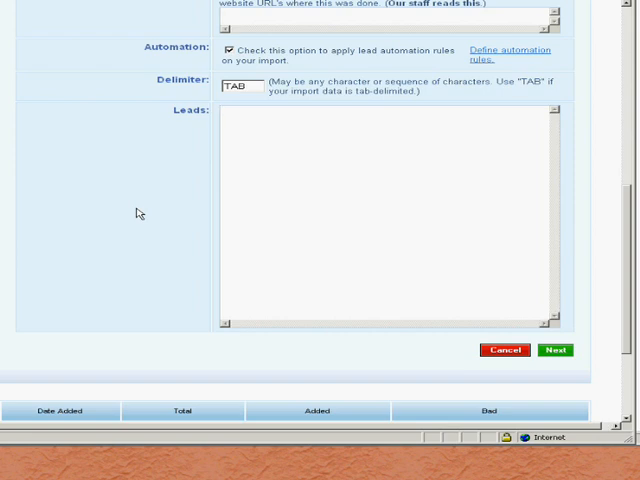
pyautogui.moveTo(556, 350)
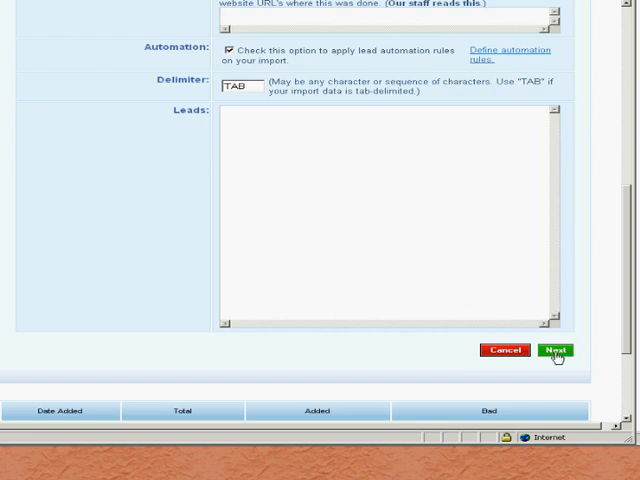
pyautogui.click(556, 350)
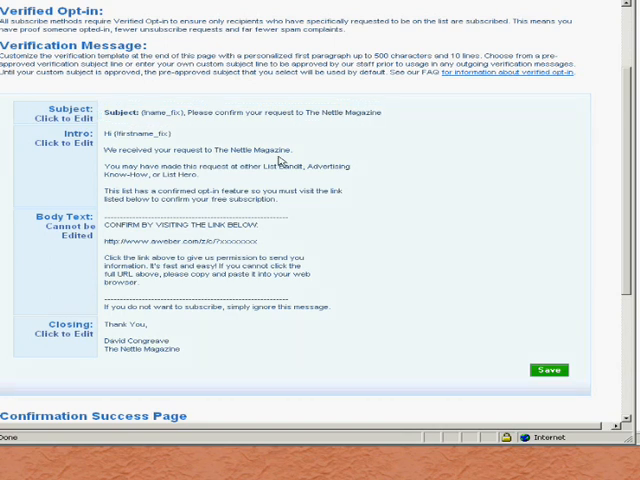
pyautogui.moveTo(282, 172)
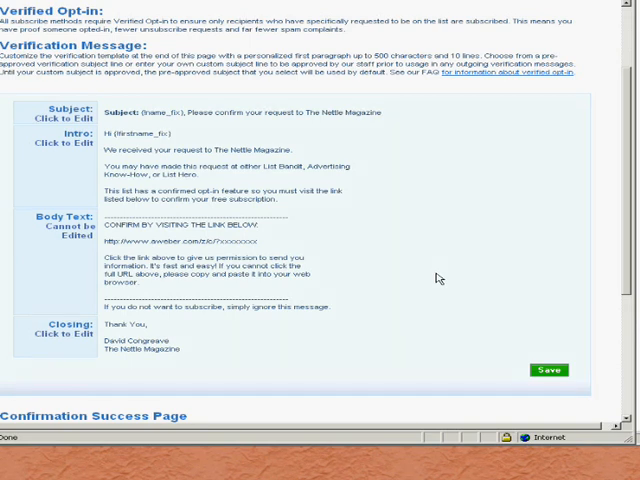
pyautogui.moveTo(150, 300)
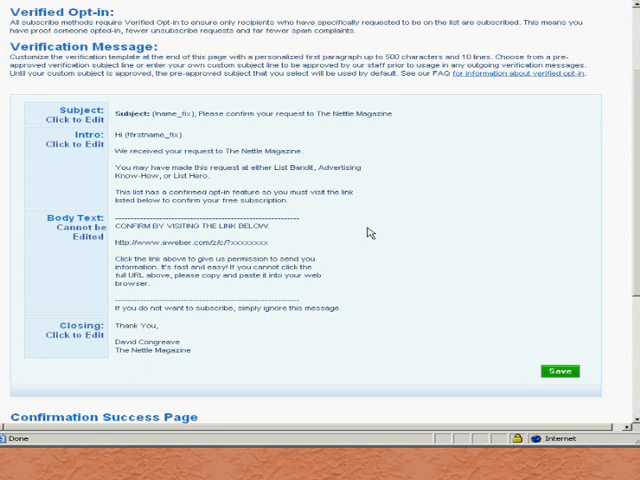
pyautogui.moveTo(476, 232)
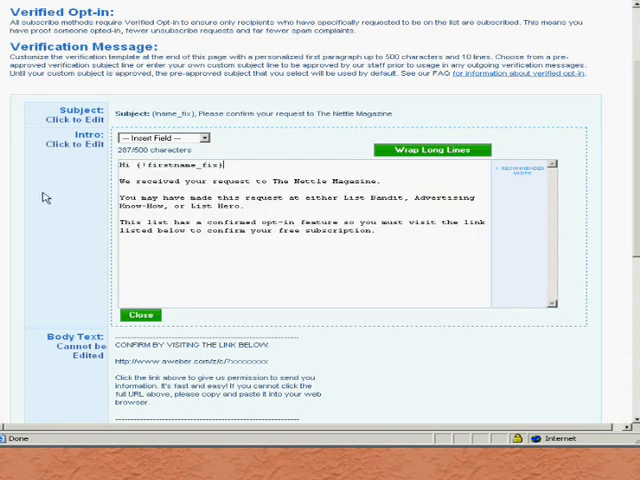
pyautogui.moveTo(228, 260)
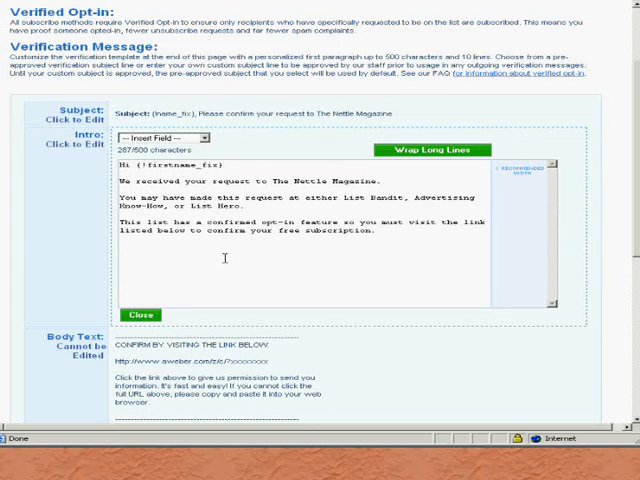
pyautogui.moveTo(352, 252)
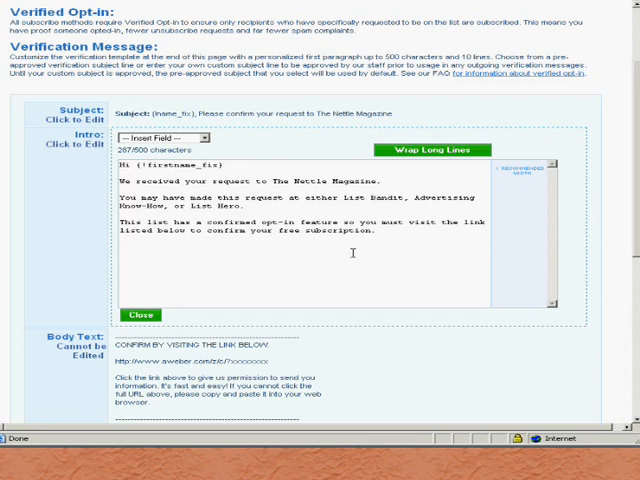
# Close the intro editor after rewording it for List Bandit, Advertising Know-How or List Hero transfers
pyautogui.click(142, 316)
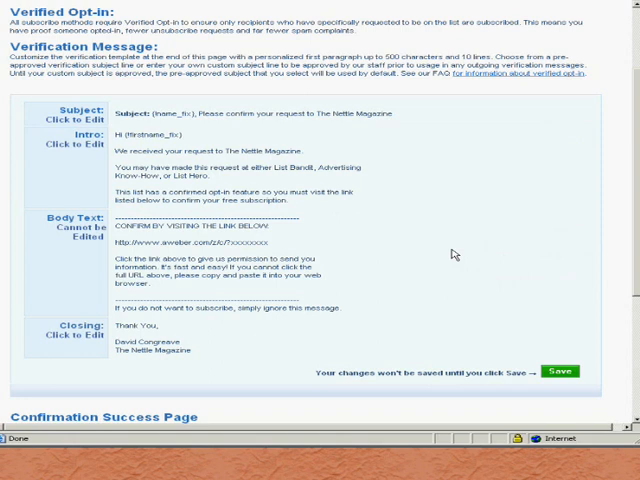
pyautogui.moveTo(436, 250)
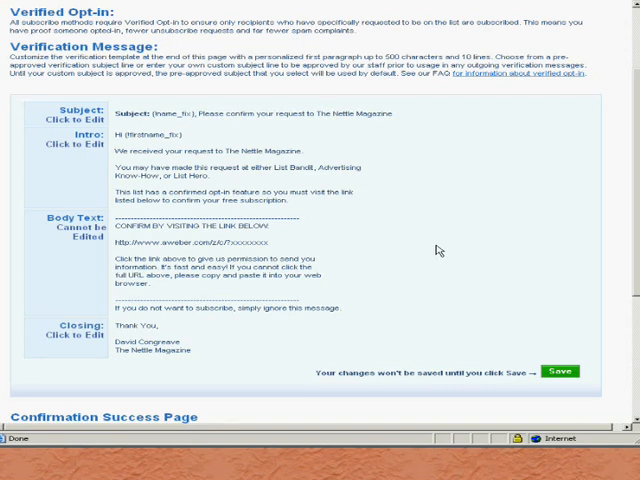
pyautogui.moveTo(428, 244)
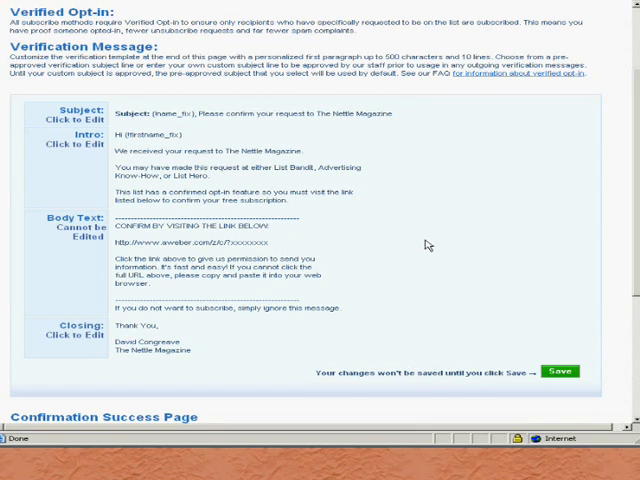
pyautogui.moveTo(424, 232)
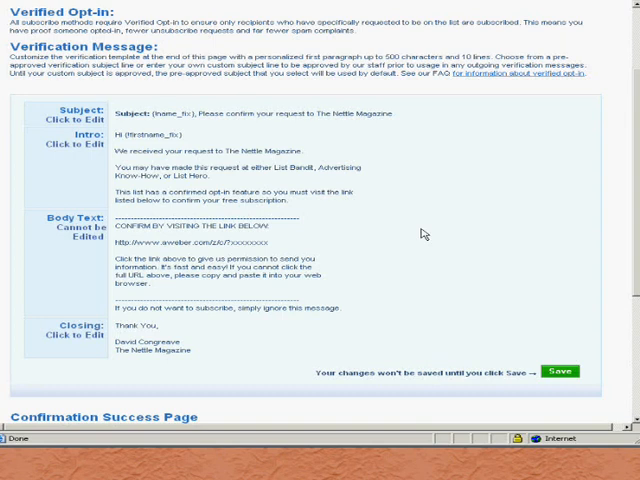
pyautogui.moveTo(458, 240)
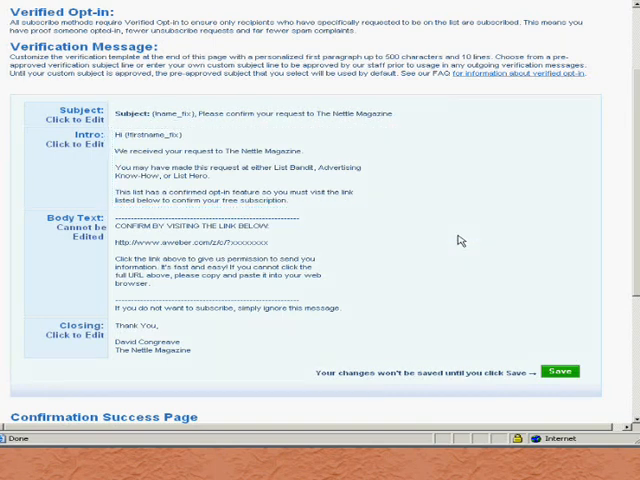